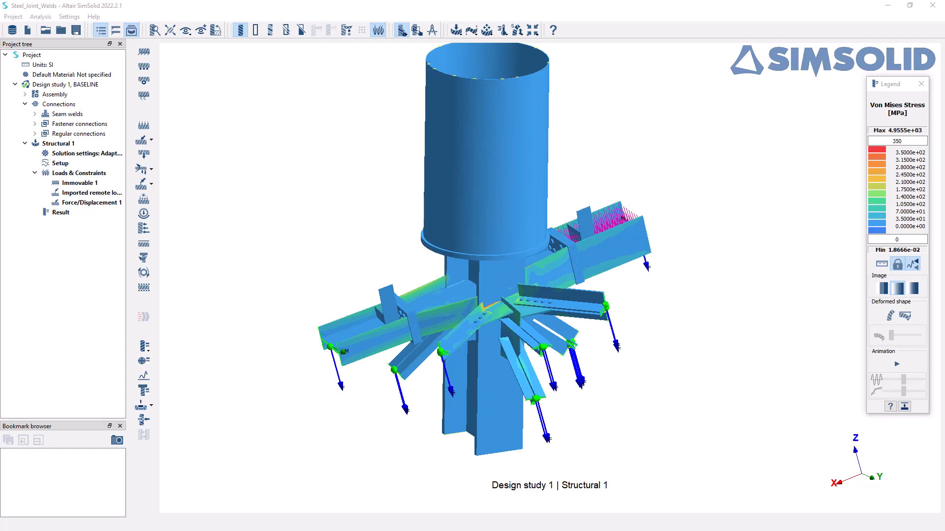
pyautogui.moveTo(935, 95)
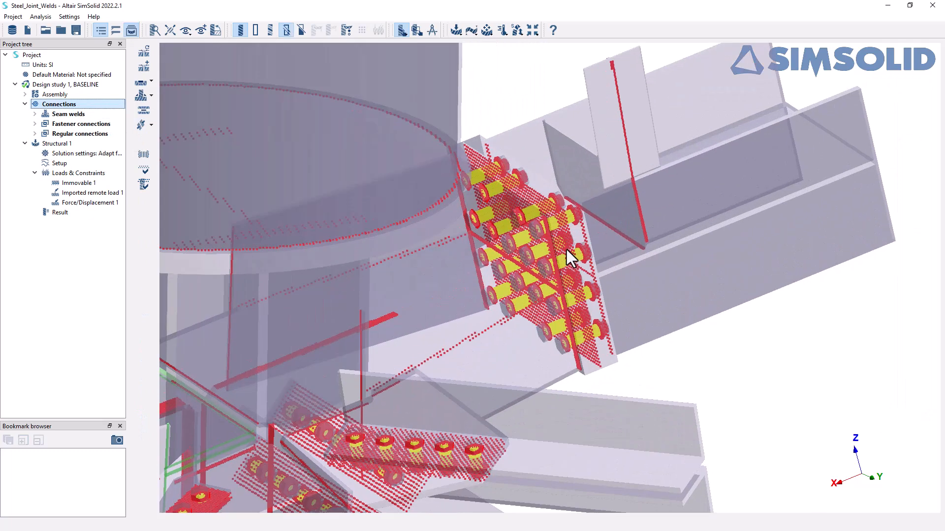
pyautogui.moveTo(539, 226)
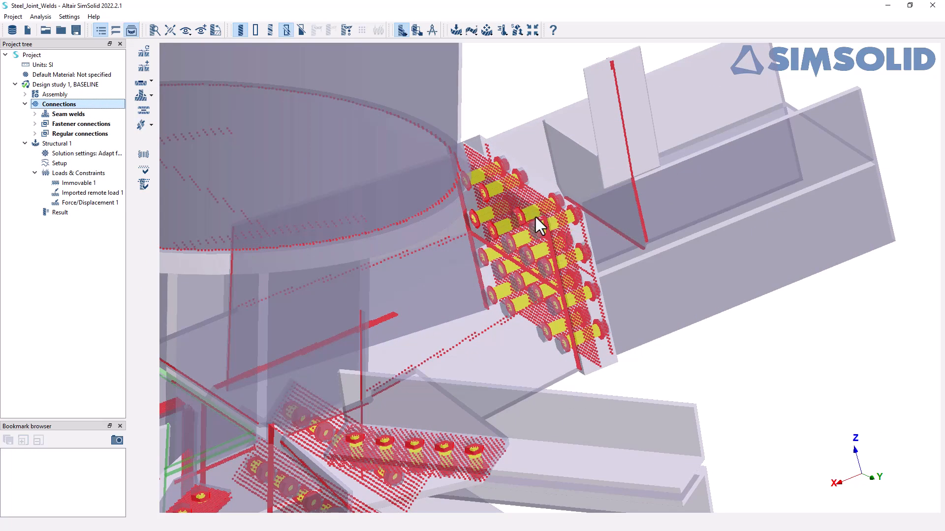
pyautogui.moveTo(533, 201)
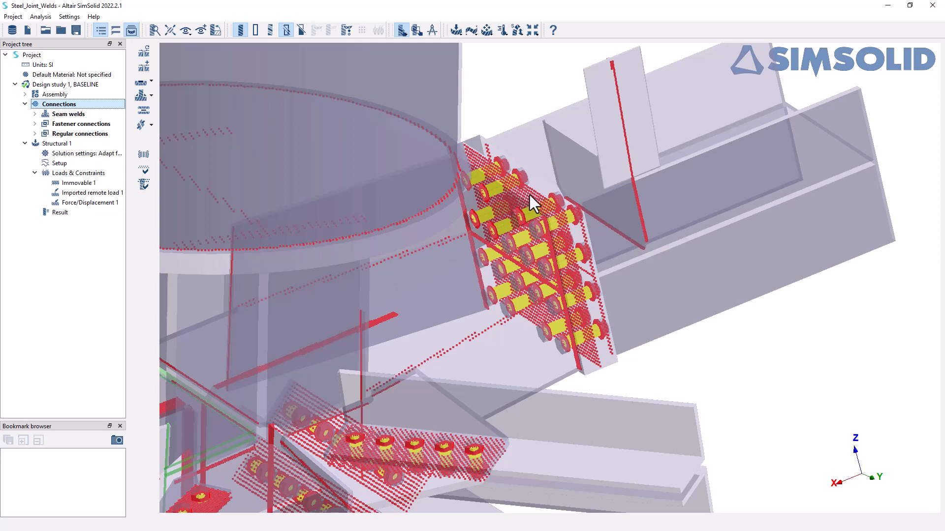
pyautogui.moveTo(497, 178)
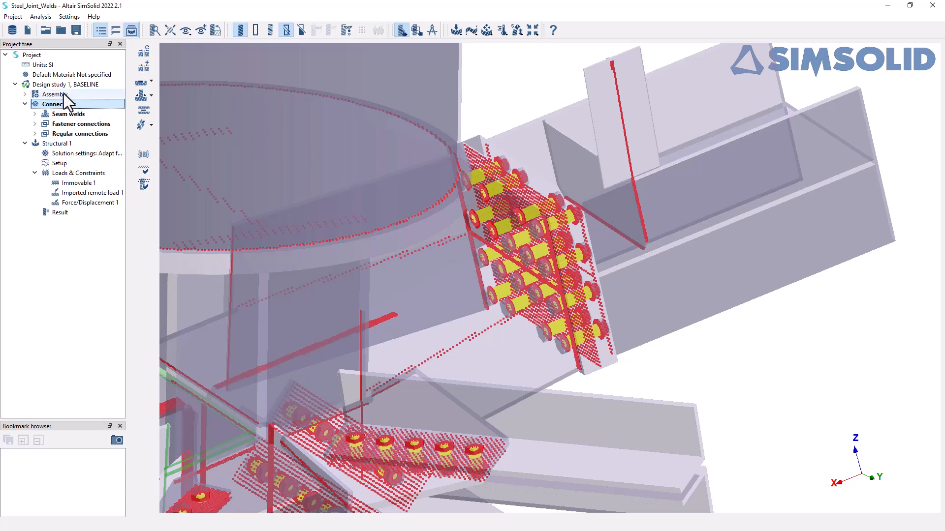
# Step: Review the end plate's contact conditions and select beam.105 with bonded connection 529
pyautogui.click(55, 95)
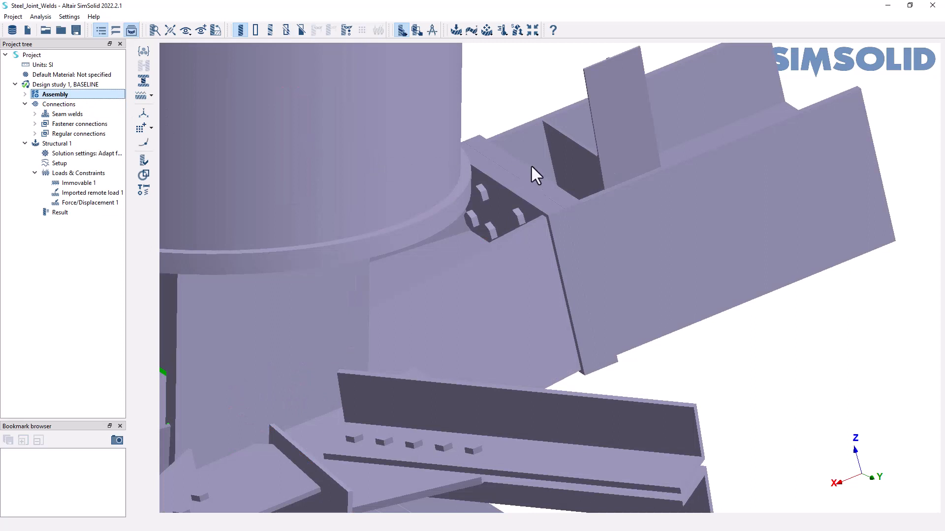
pyautogui.click(537, 205)
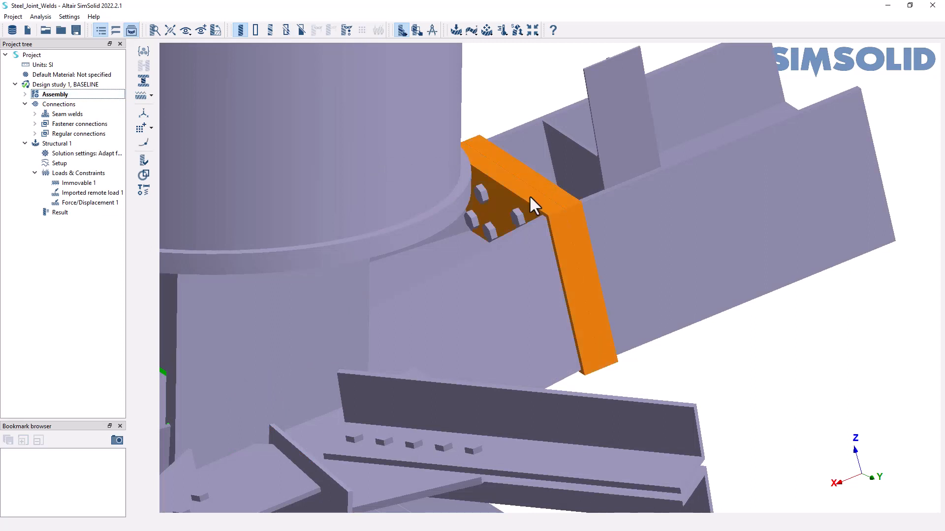
pyautogui.rightClick(530, 195)
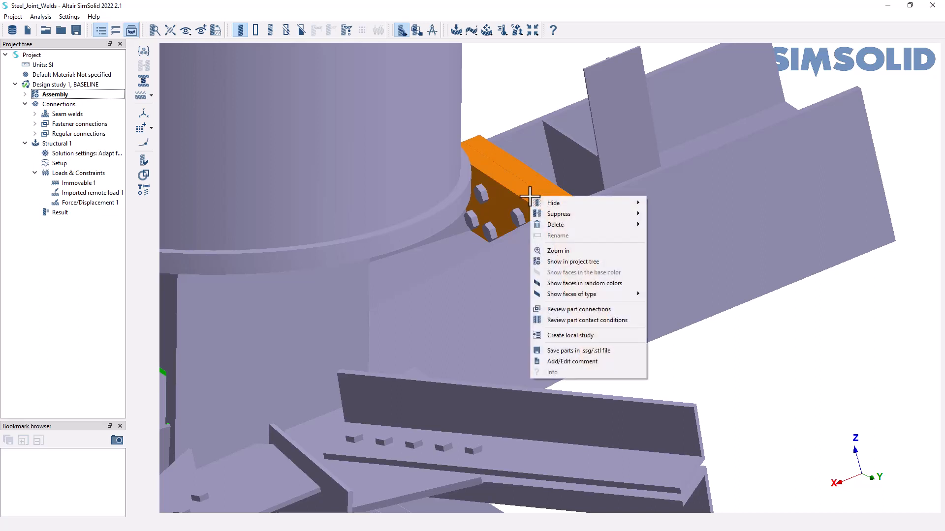
pyautogui.moveTo(588, 320)
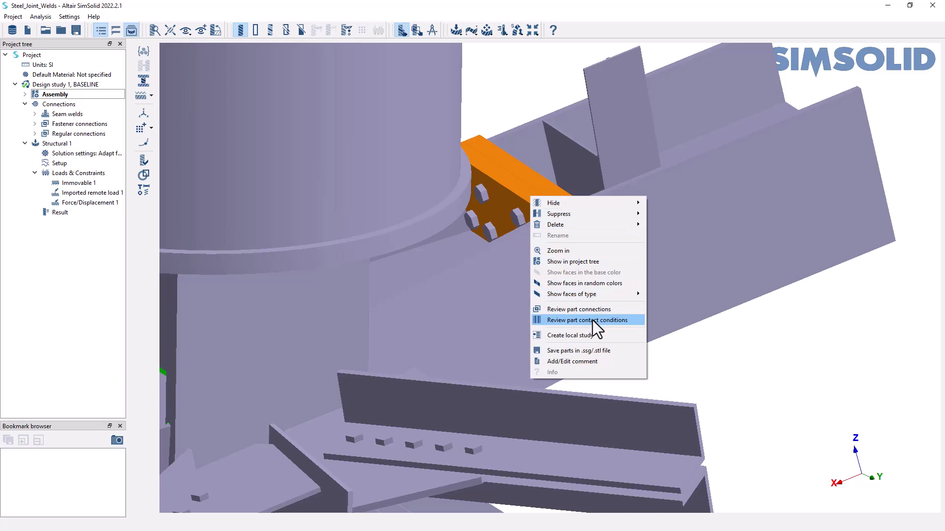
pyautogui.click(587, 320)
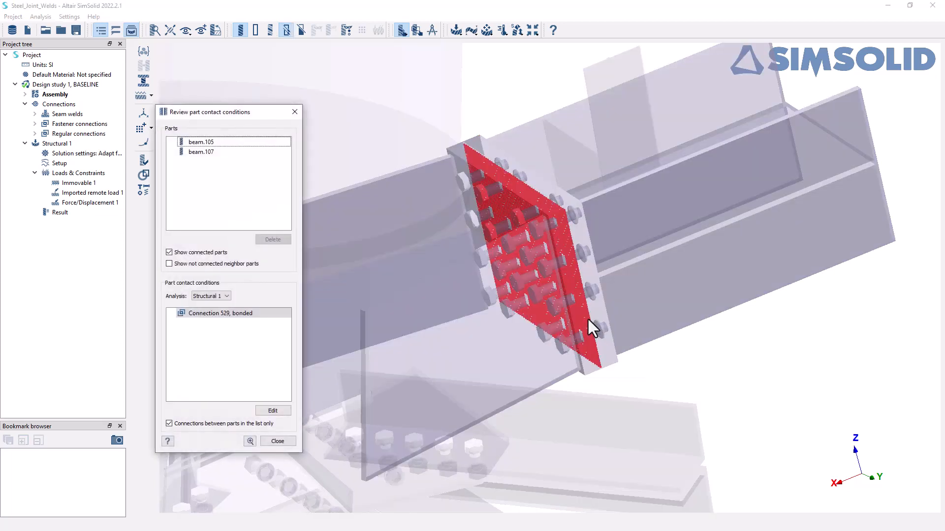
pyautogui.moveTo(249, 170)
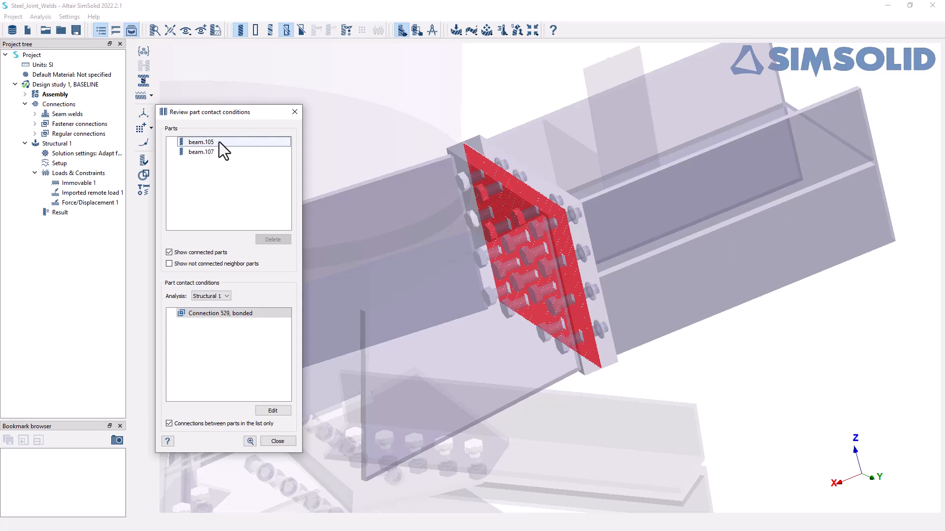
pyautogui.click(229, 313)
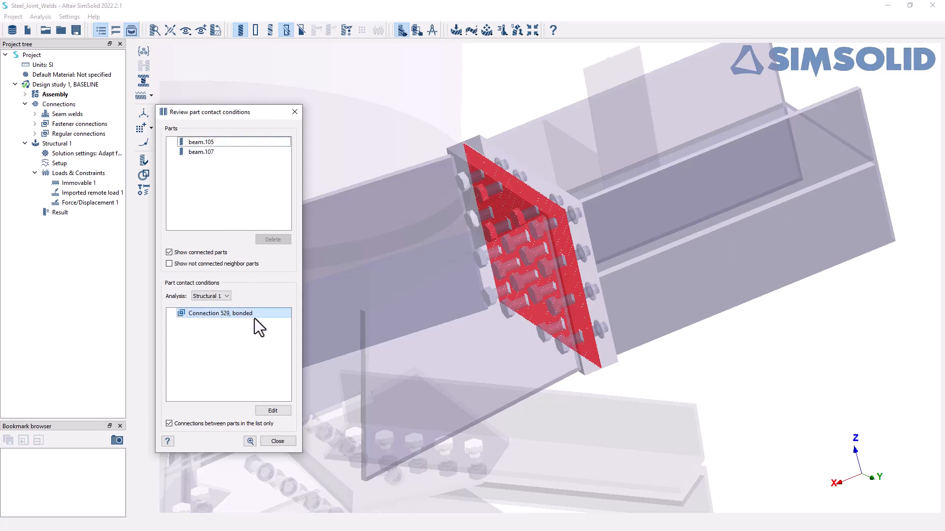
pyautogui.moveTo(252, 326)
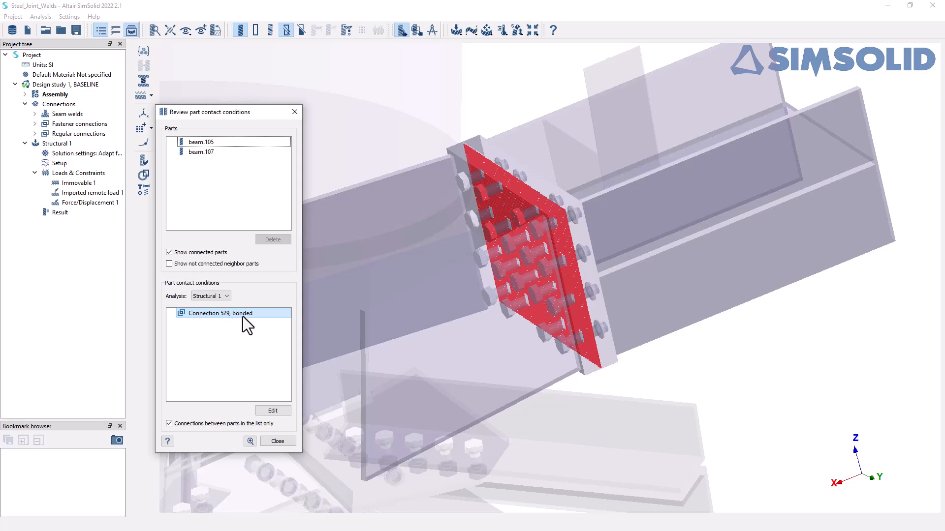
pyautogui.moveTo(273, 410)
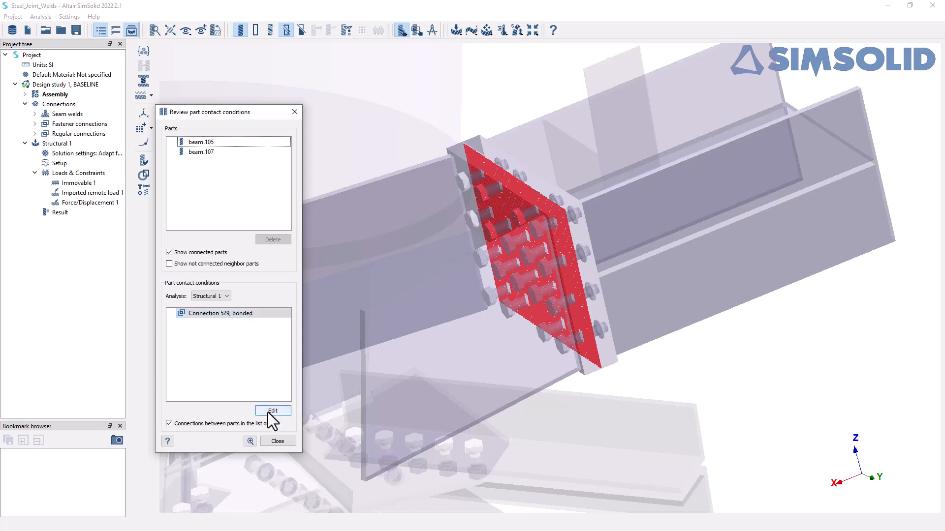
# Step: Edit connection 529's contact to Separating, keeping friction coefficient 0.1
pyautogui.click(272, 411)
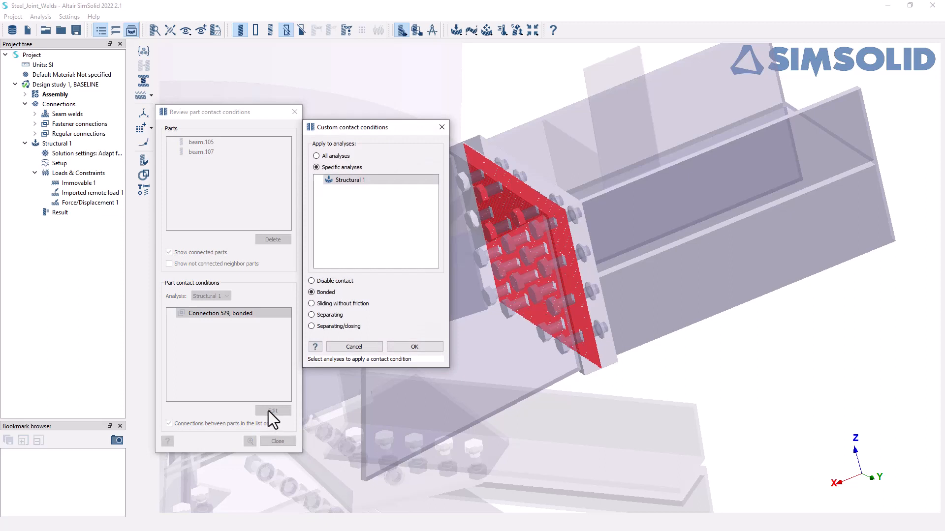
pyautogui.moveTo(349, 311)
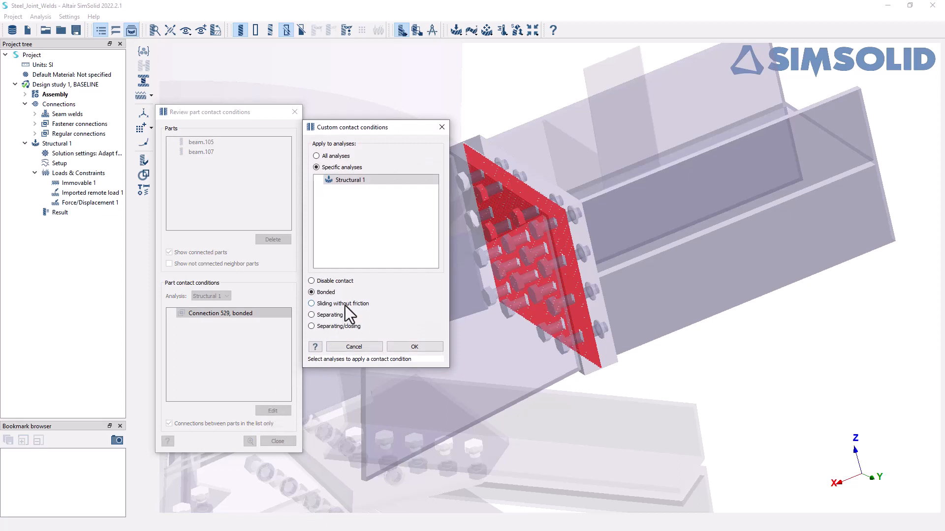
pyautogui.moveTo(349, 304)
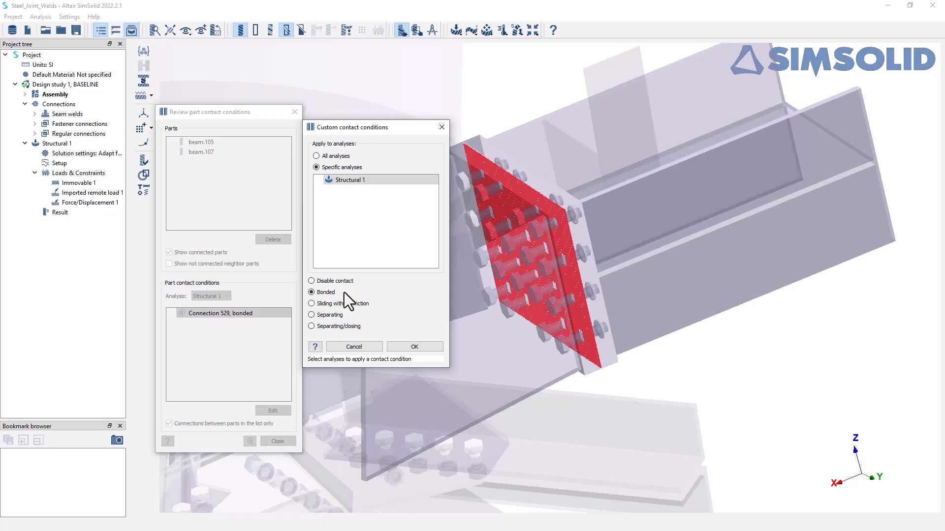
pyautogui.click(312, 315)
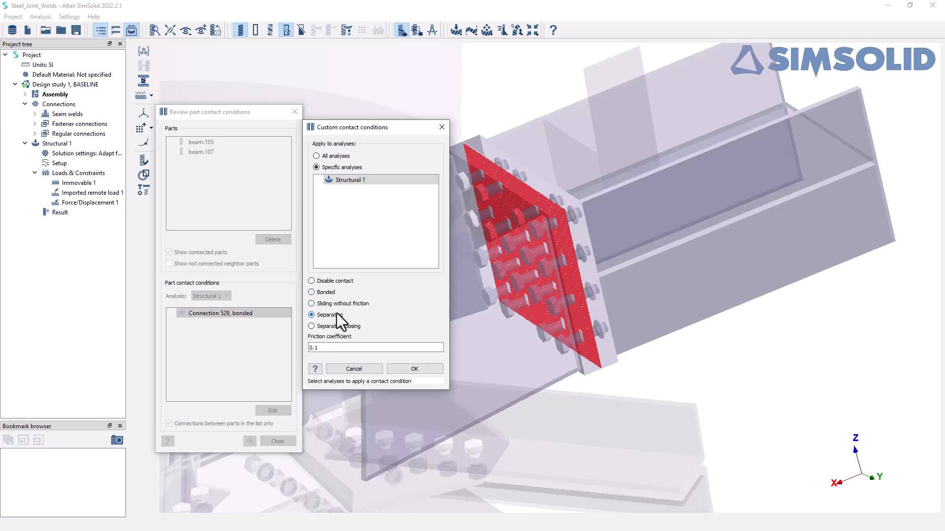
pyautogui.moveTo(378, 306)
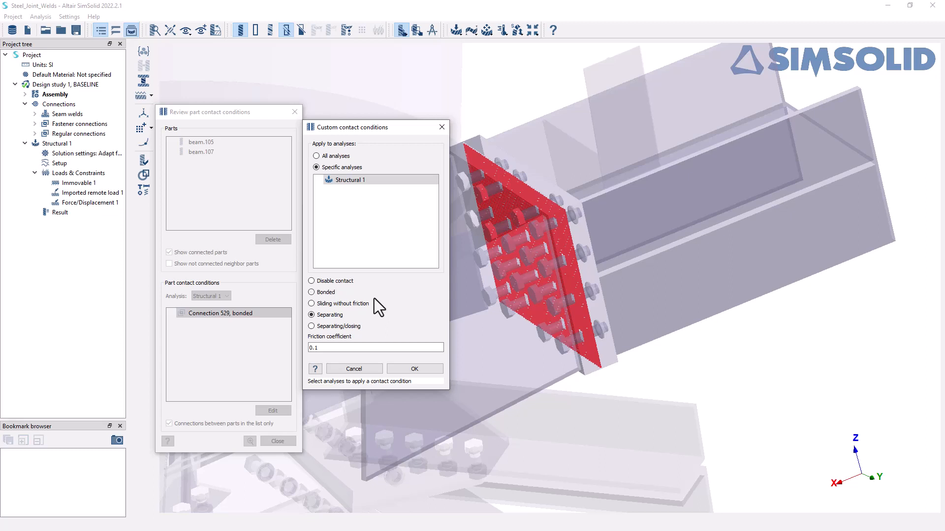
pyautogui.moveTo(623, 235)
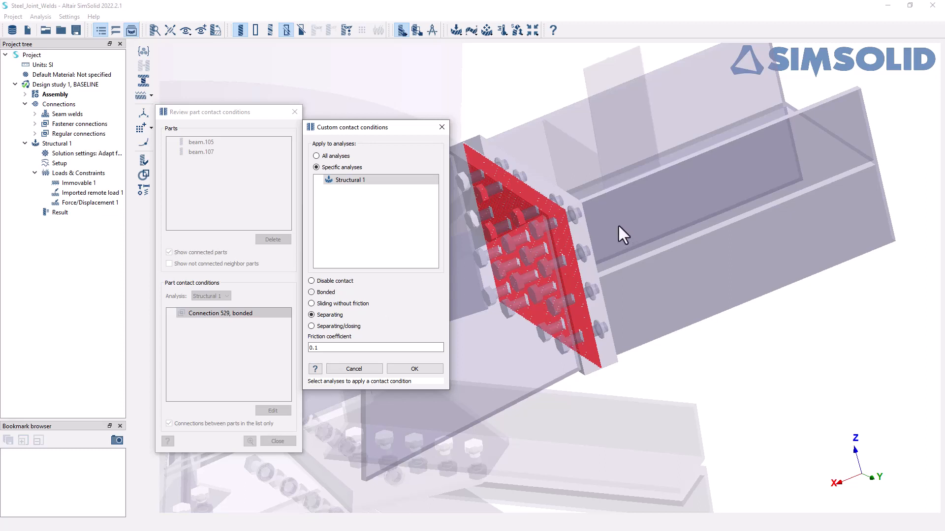
pyautogui.moveTo(535, 199)
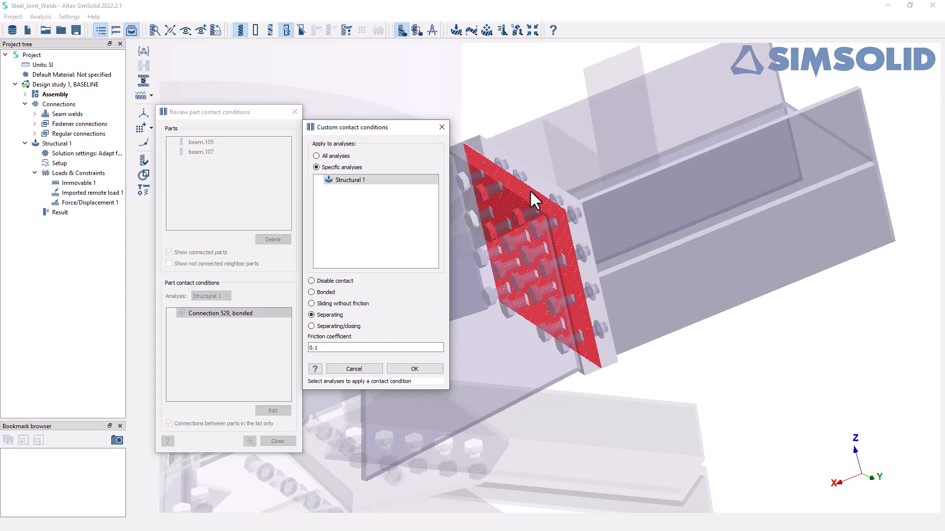
pyautogui.moveTo(497, 304)
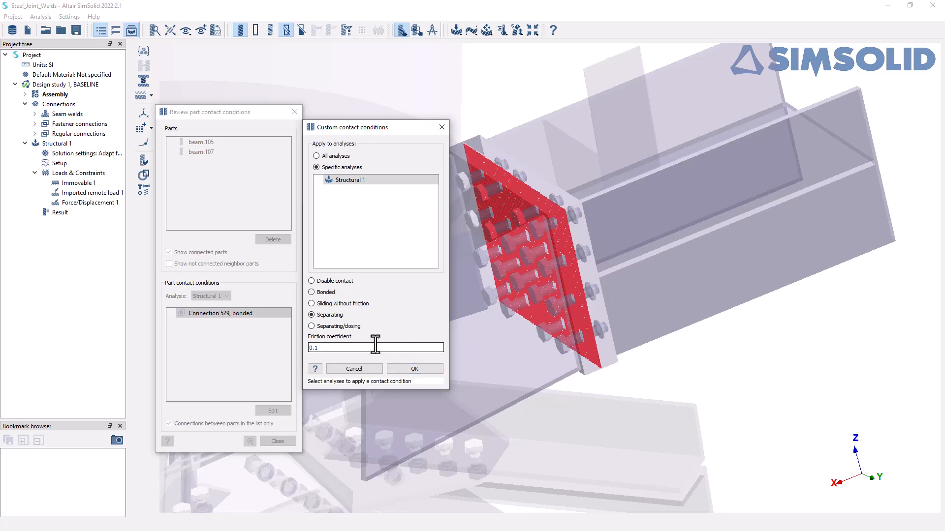
pyautogui.moveTo(419, 372)
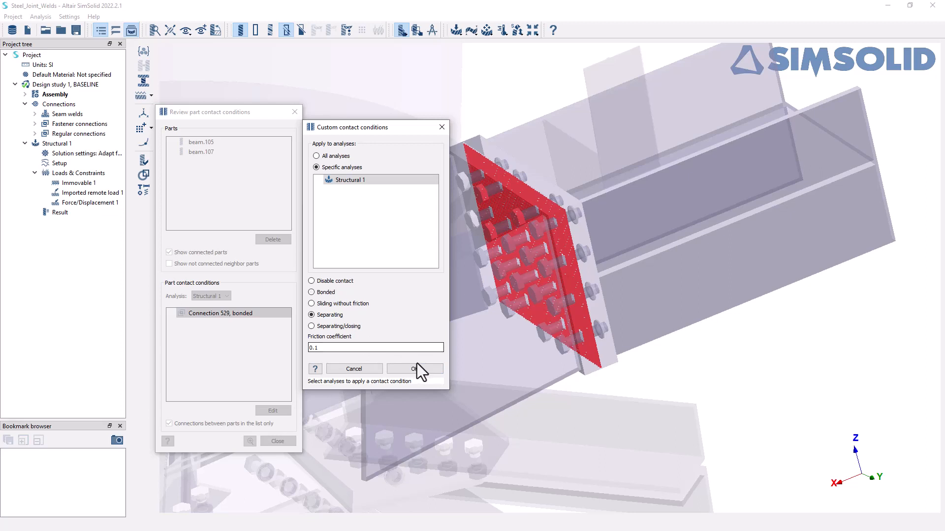
# Step: Apply the separating contact to connection 529 and close the review dialog
pyautogui.click(415, 369)
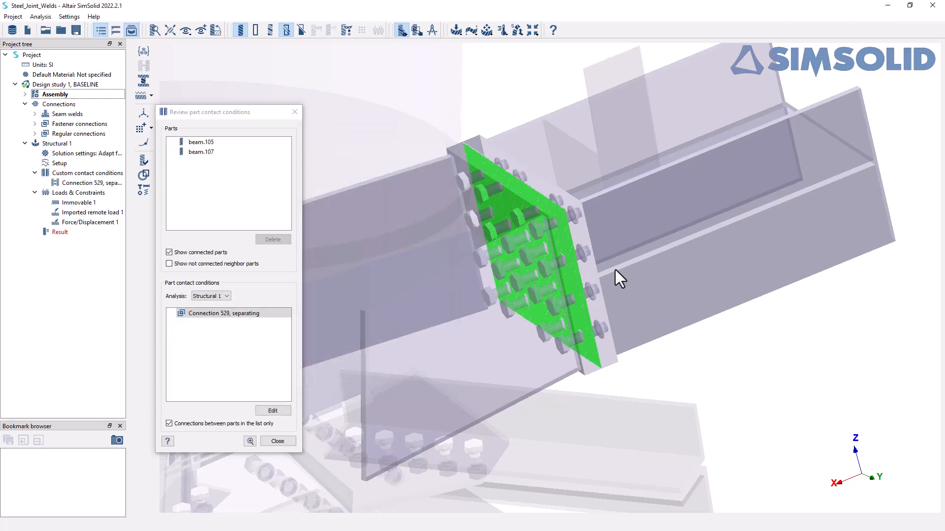
pyautogui.moveTo(473, 155)
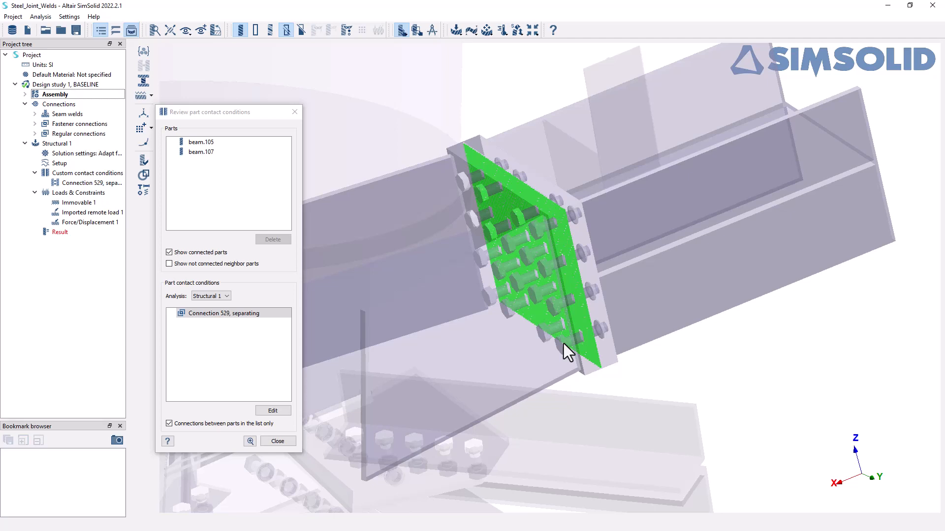
pyautogui.moveTo(304, 427)
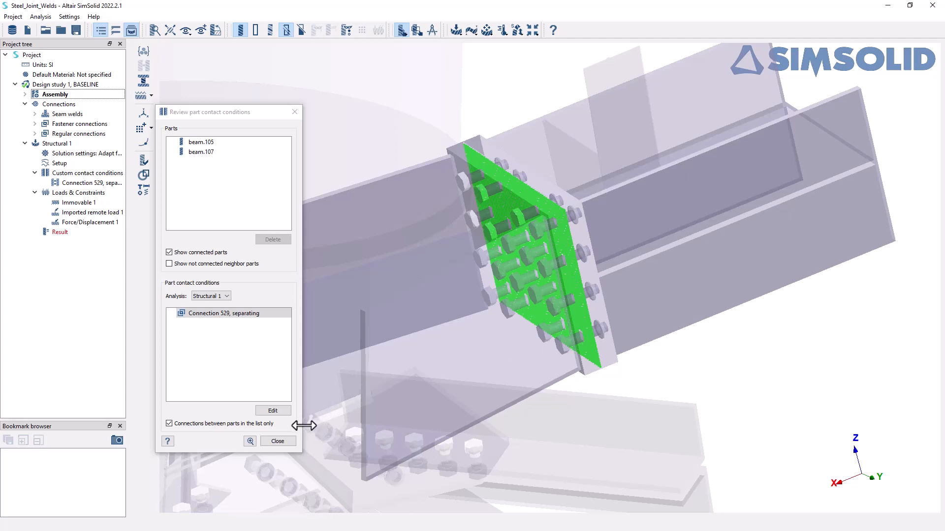
pyautogui.click(277, 440)
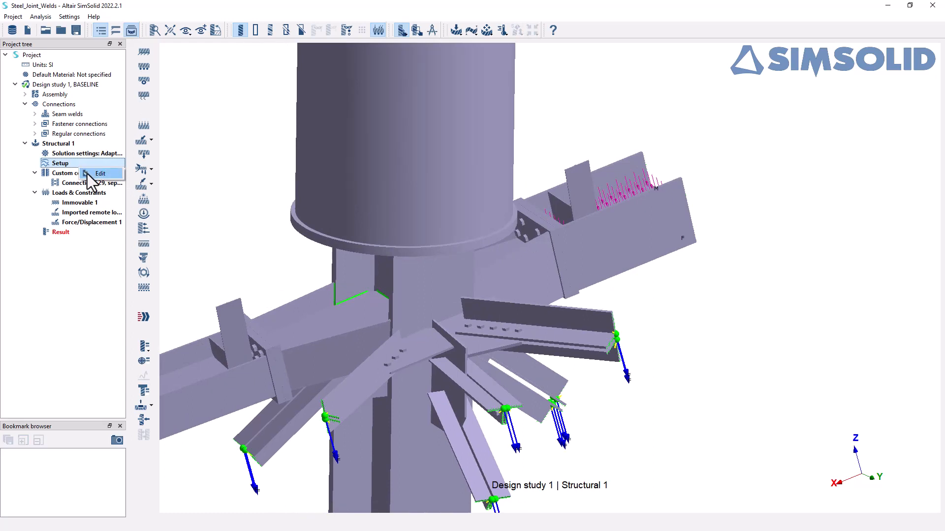
# Step: Enable separating contact in Structural 1's analysis settings and confirm
pyautogui.click(100, 173)
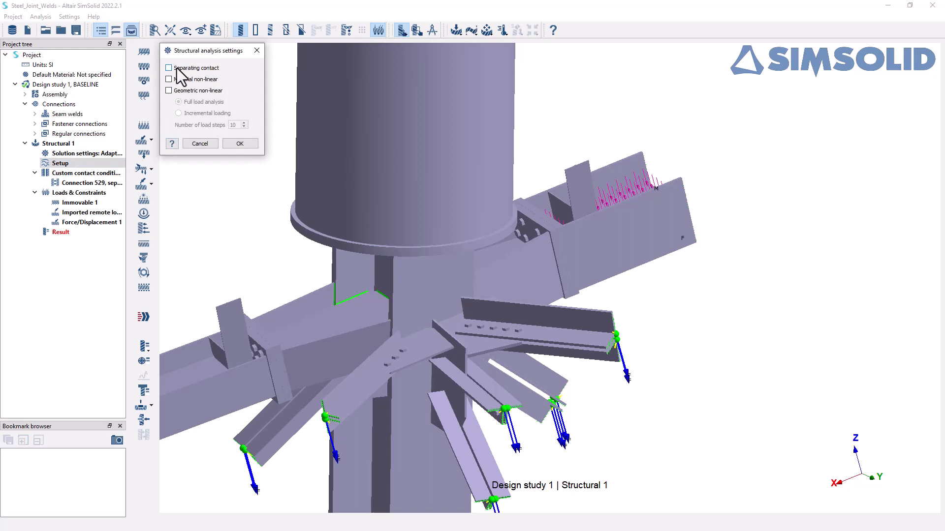
pyautogui.click(168, 68)
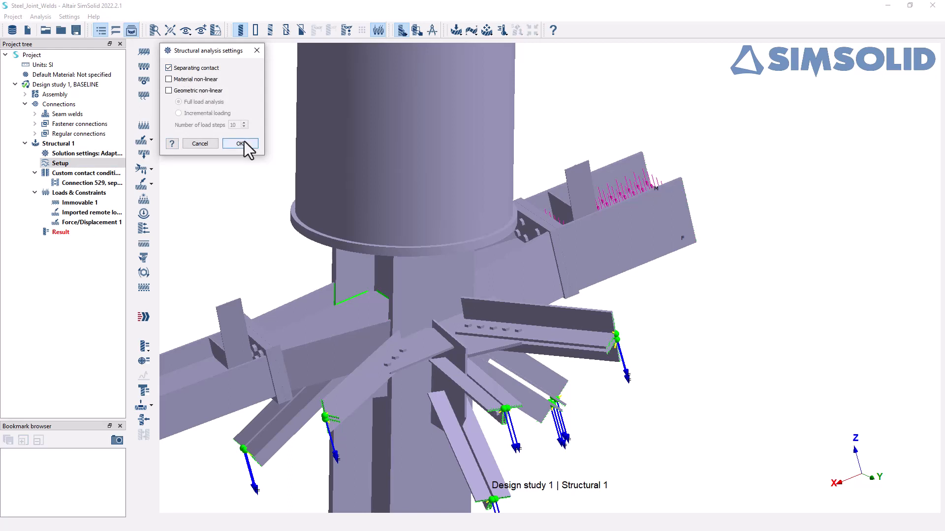
pyautogui.click(240, 144)
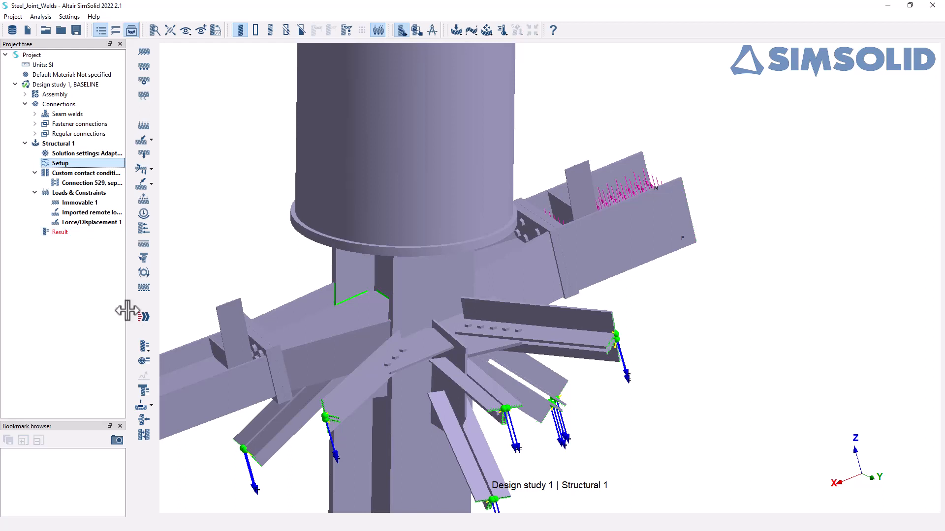
pyautogui.moveTo(144, 318)
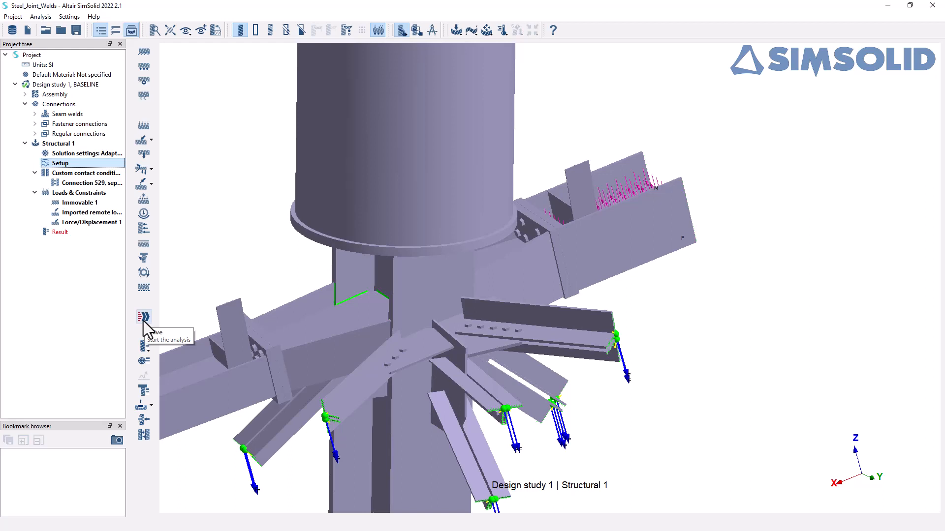
# Step: Solve Structural 1 with separating non-linear contact, reaching 385.856 N·m strain energy
pyautogui.click(144, 317)
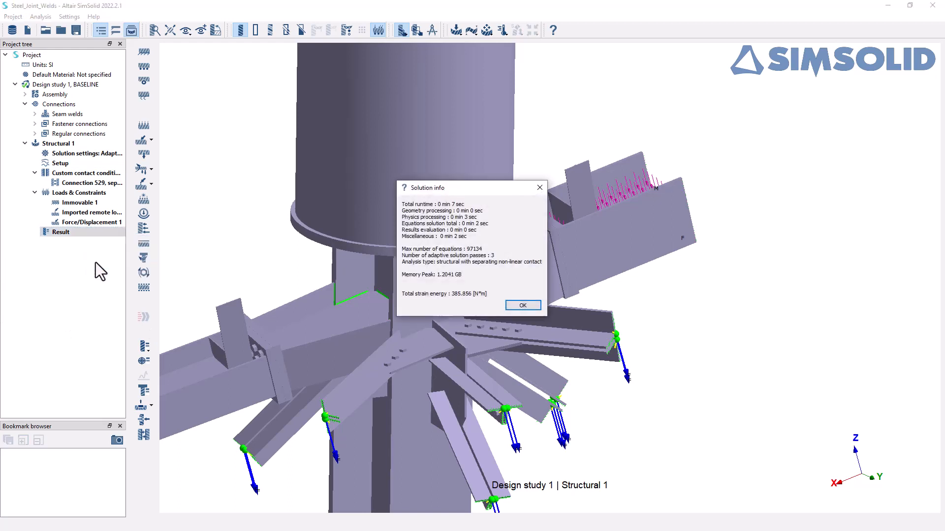
pyautogui.moveTo(489, 203)
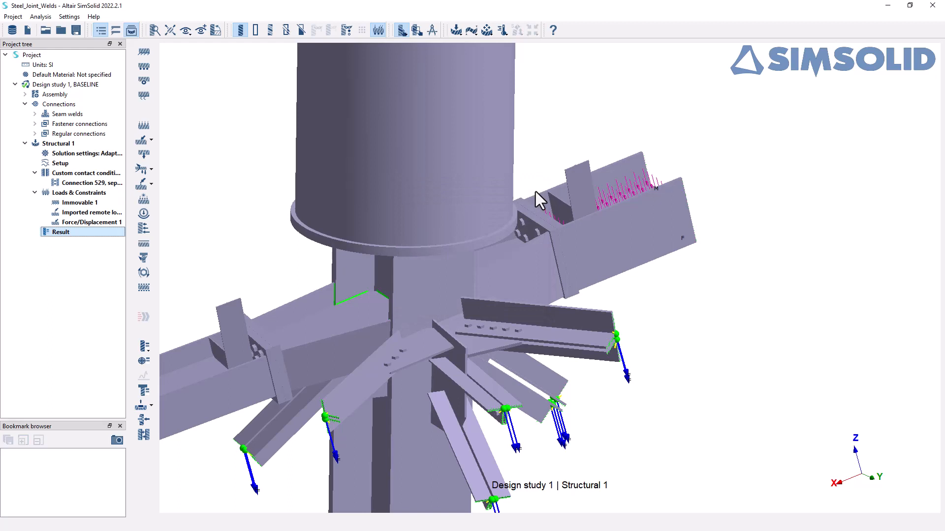
# Step: Plot displacement magnitude (max about 8.70 mm) with max/min labels hidden
pyautogui.click(144, 345)
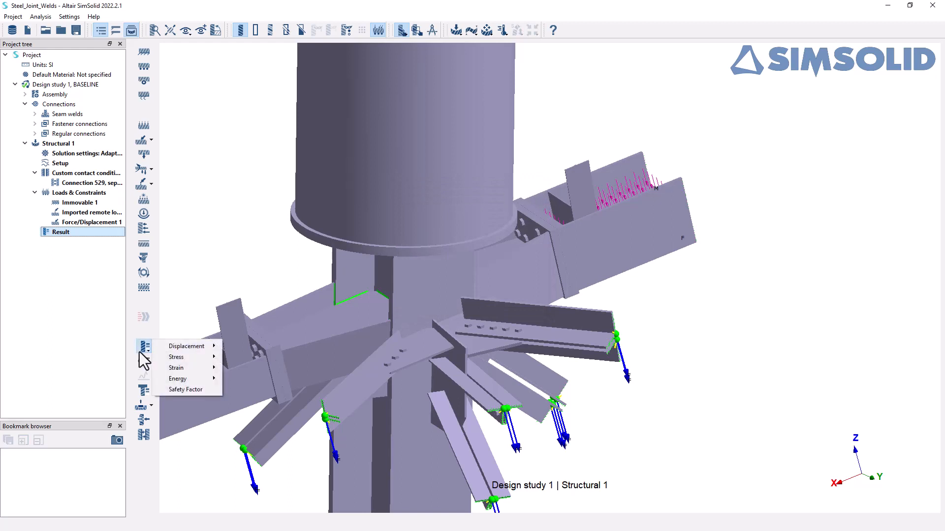
pyautogui.moveTo(187, 345)
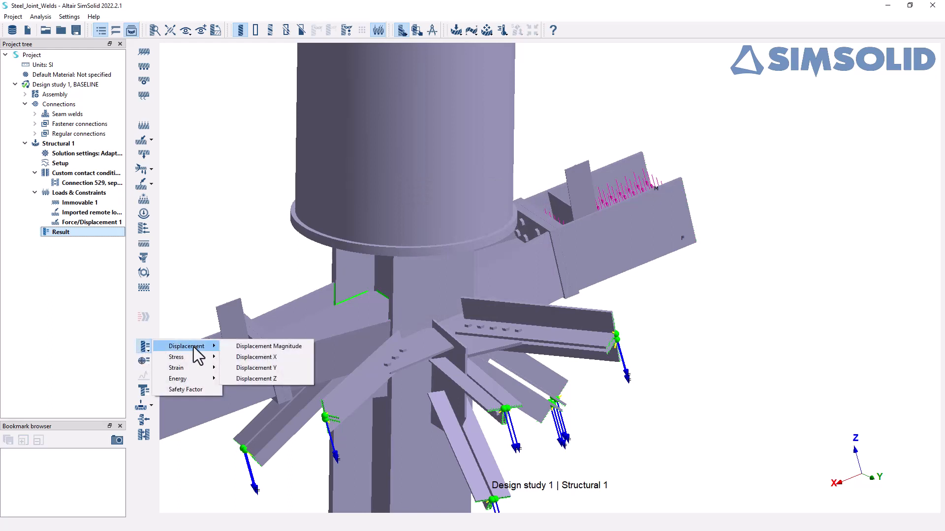
pyautogui.moveTo(269, 345)
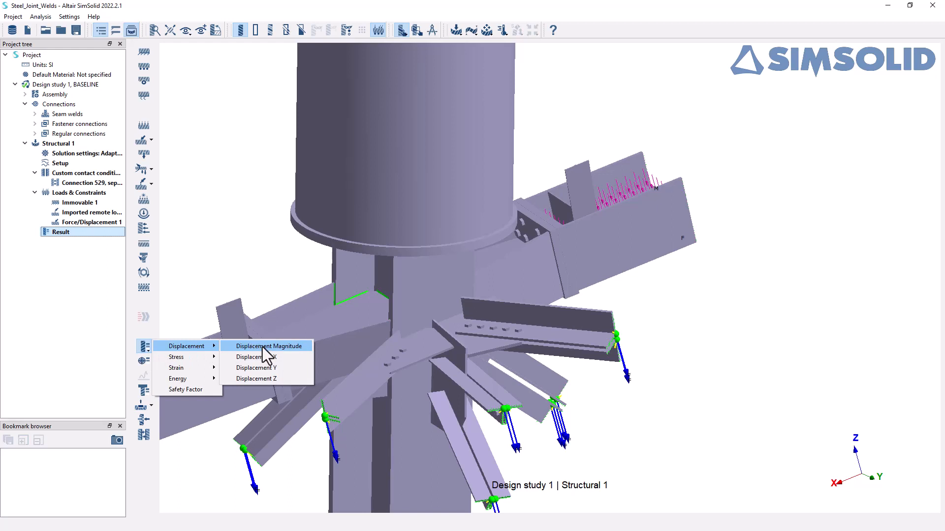
pyautogui.click(267, 345)
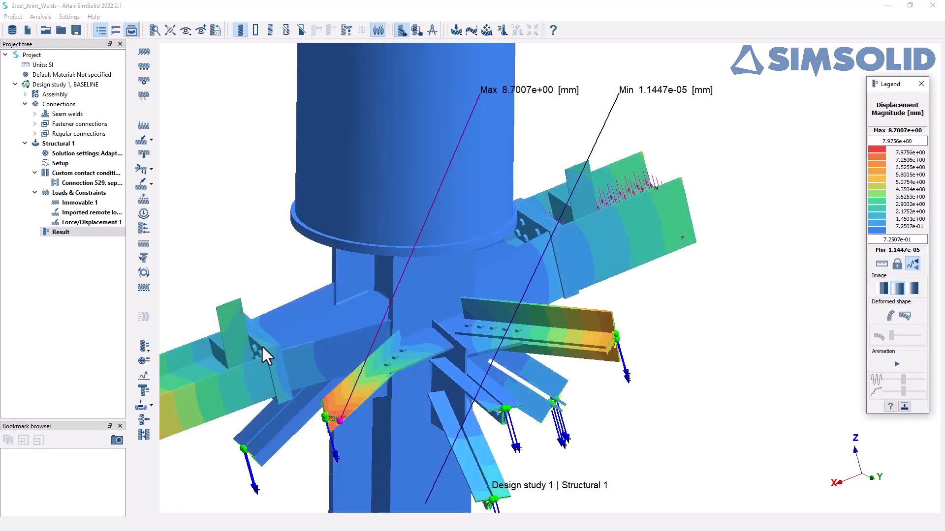
pyautogui.click(913, 264)
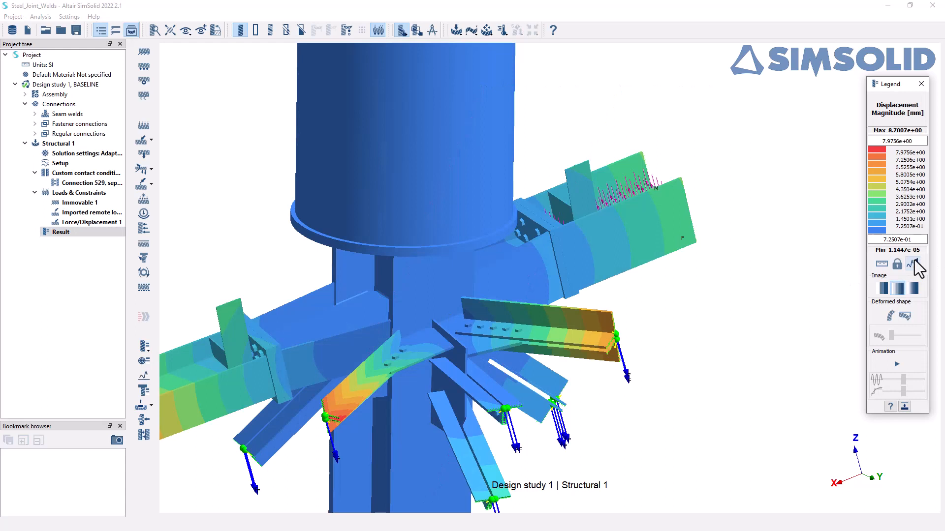
pyautogui.moveTo(933, 270)
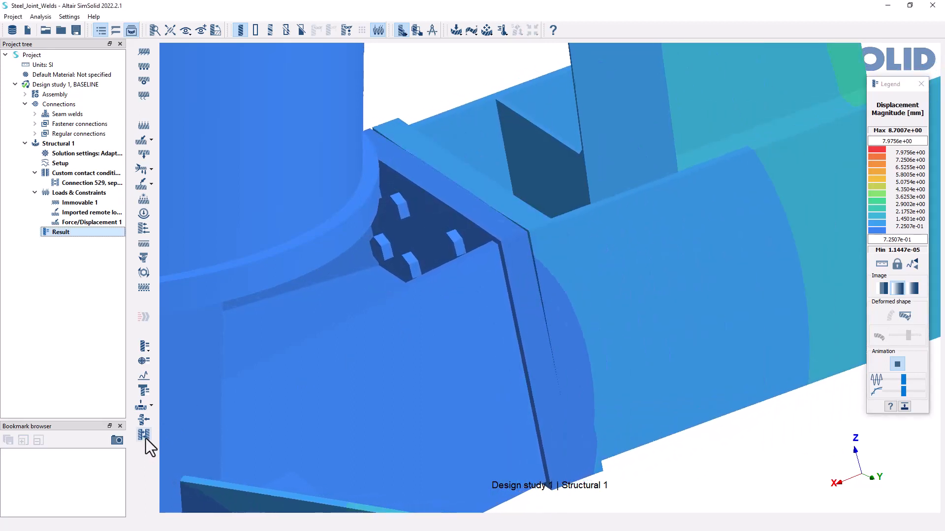
pyautogui.moveTo(144, 435)
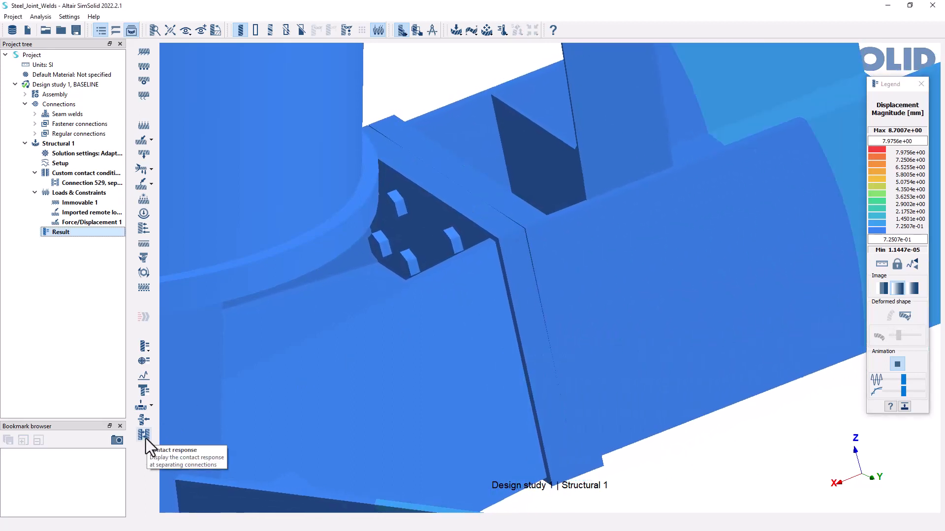
# Step: Show contact opening for connection 529, peaking near 0.32 mm, then close the view
pyautogui.click(144, 434)
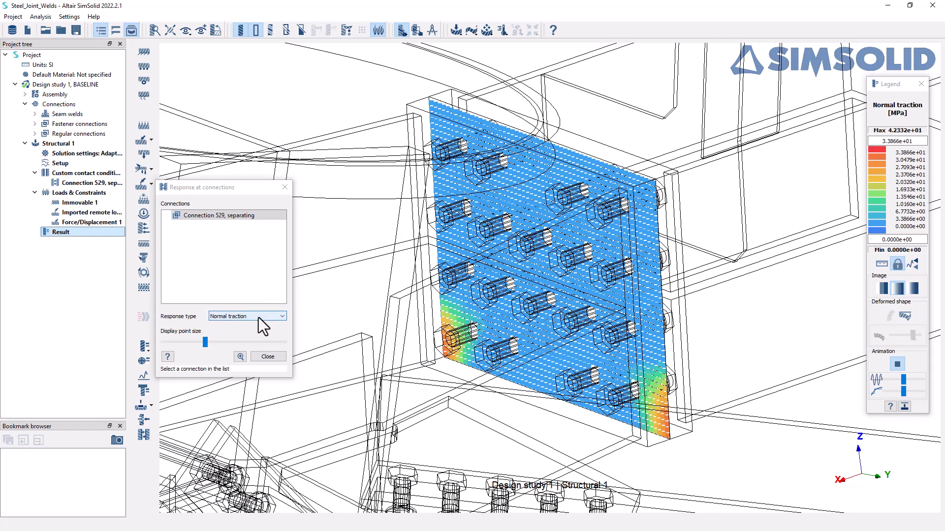
pyautogui.click(283, 316)
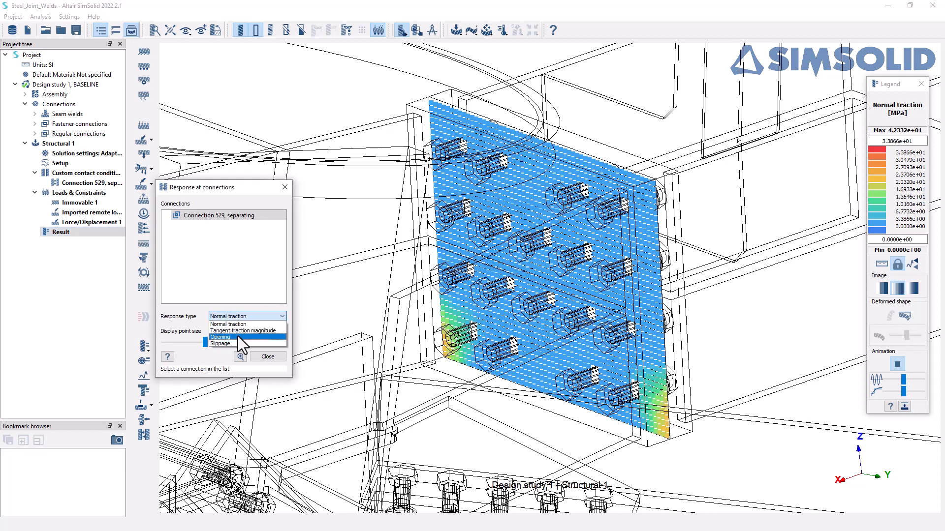
pyautogui.click(220, 337)
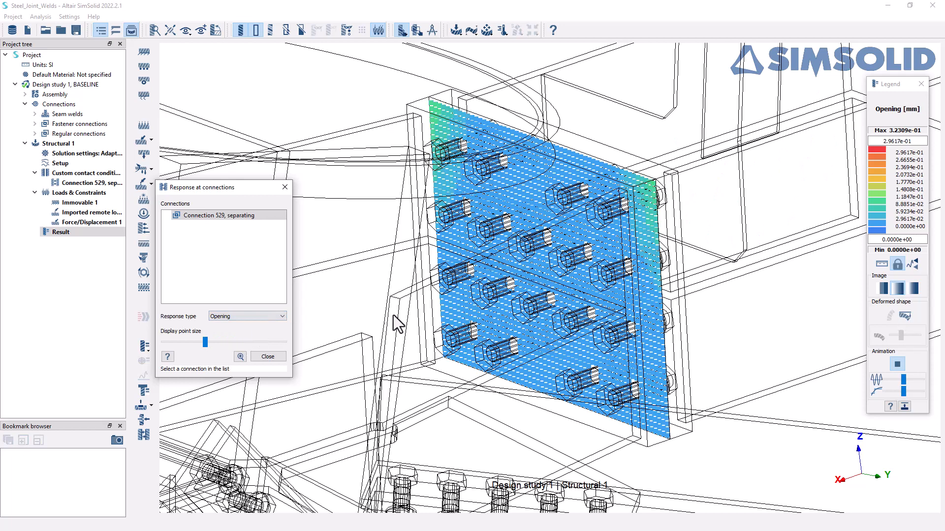
pyautogui.moveTo(797, 188)
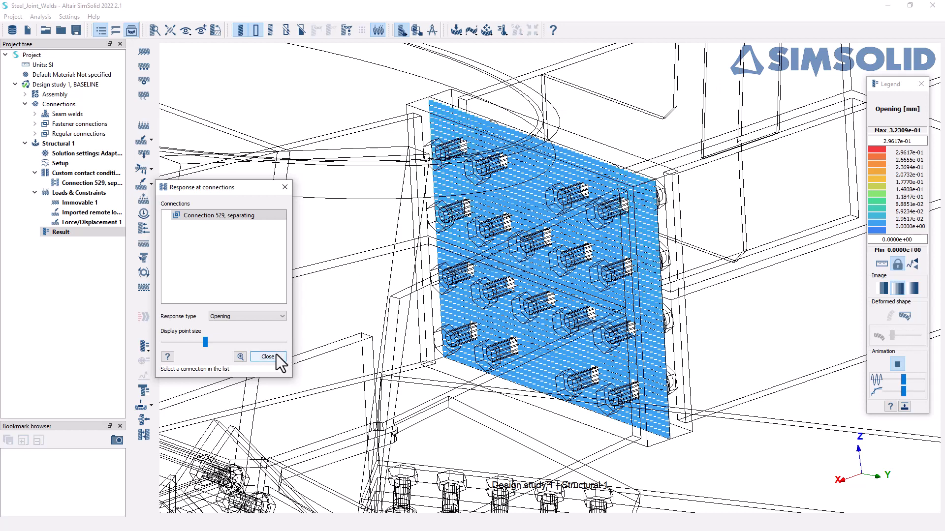
pyautogui.click(268, 356)
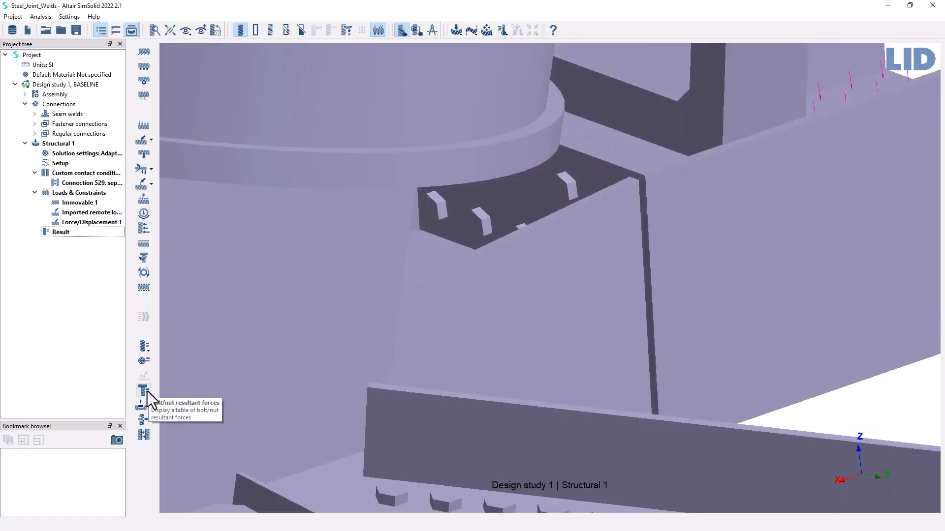
# Step: Show the bolt/nut forces table and locate the first bolt carrying about 100 kN axial force
pyautogui.click(143, 403)
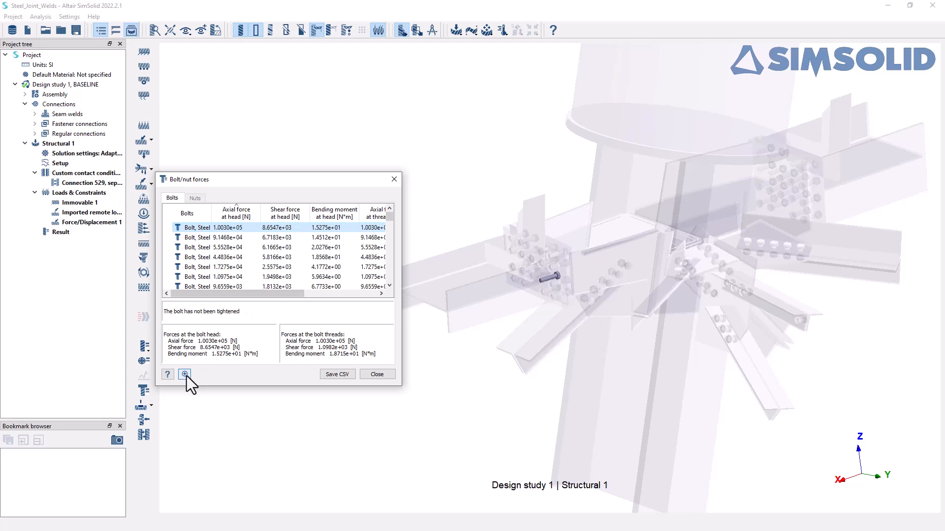
pyautogui.click(184, 374)
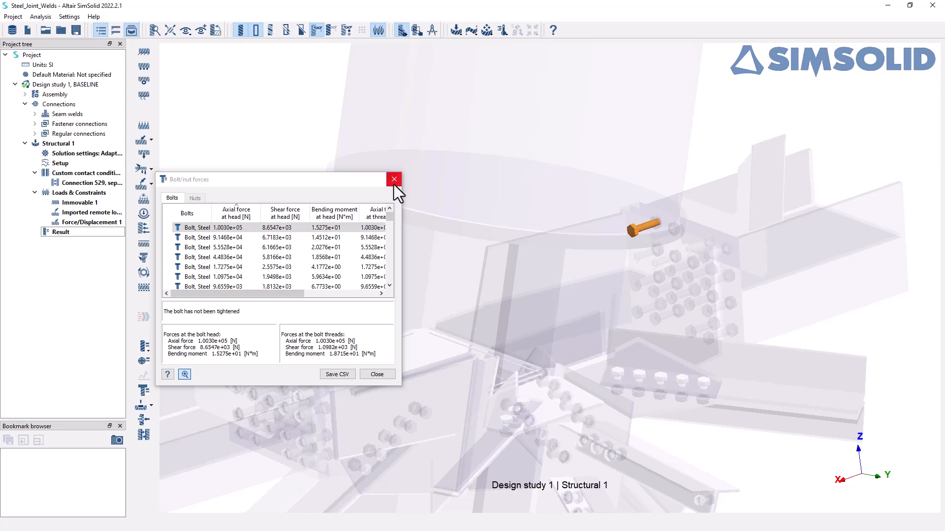
pyautogui.moveTo(393, 179)
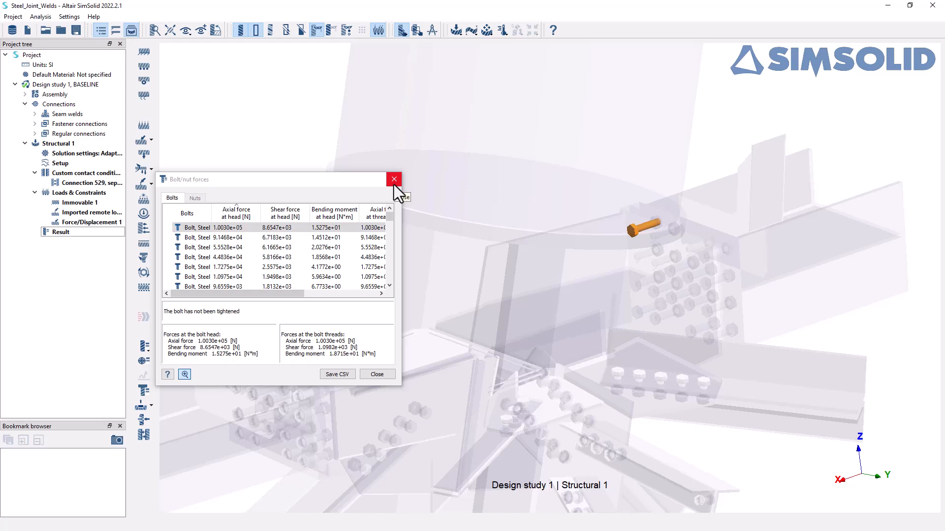
pyautogui.moveTo(659, 259)
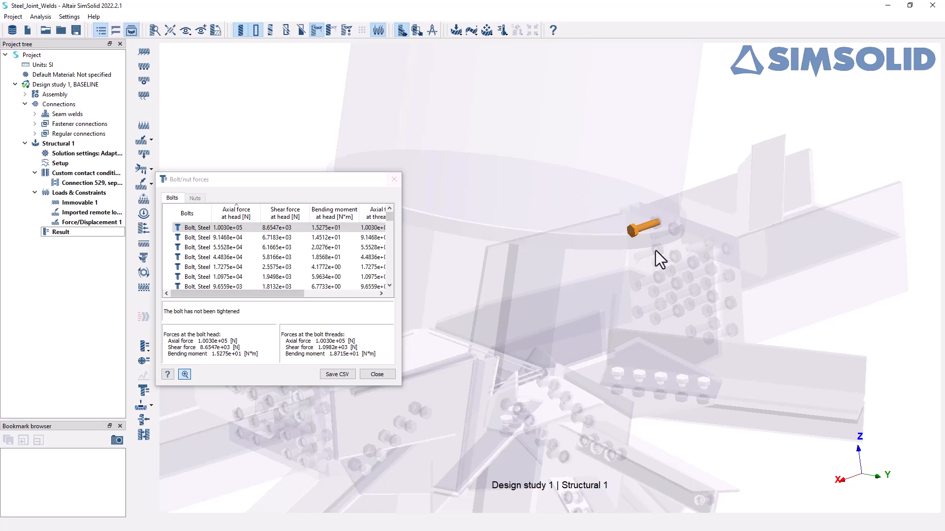
# Step: Close the bolt/nut forces table, leaving only the loaded joint model
pyautogui.click(376, 374)
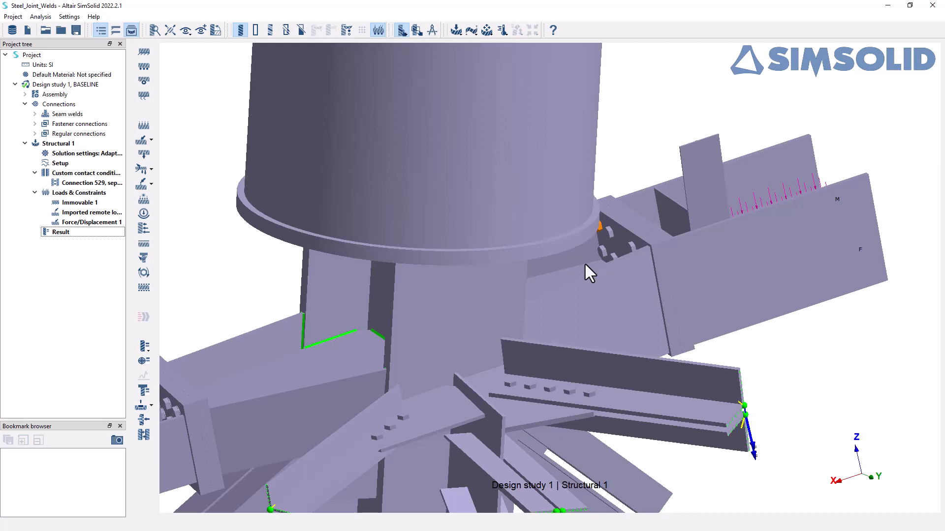
pyautogui.moveTo(143, 260)
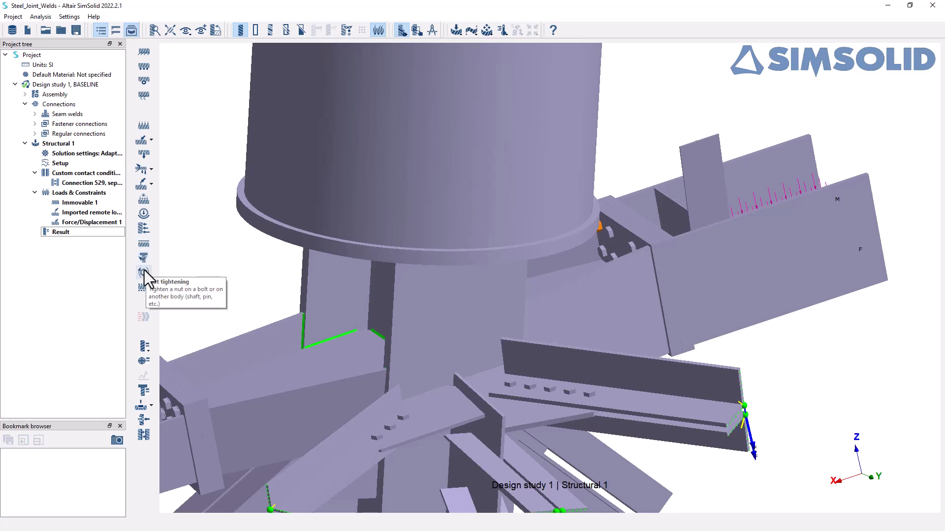
pyautogui.moveTo(196, 277)
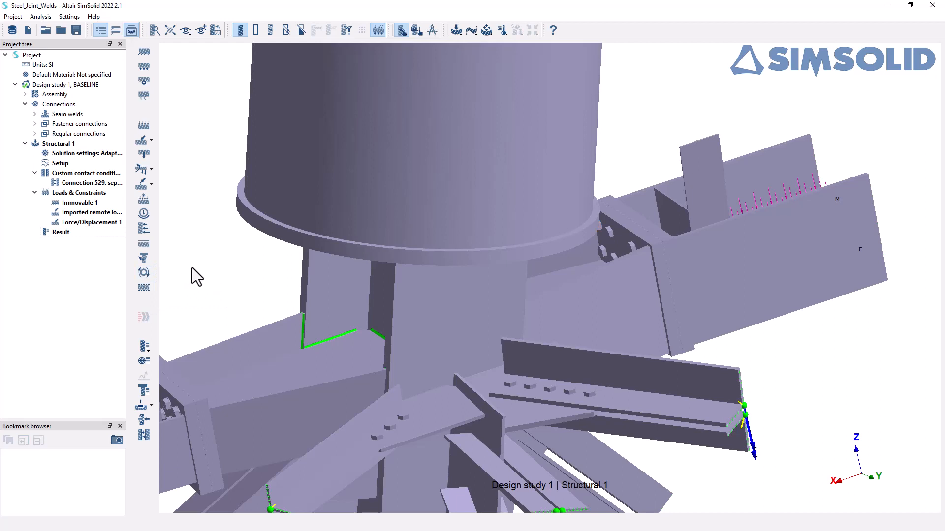